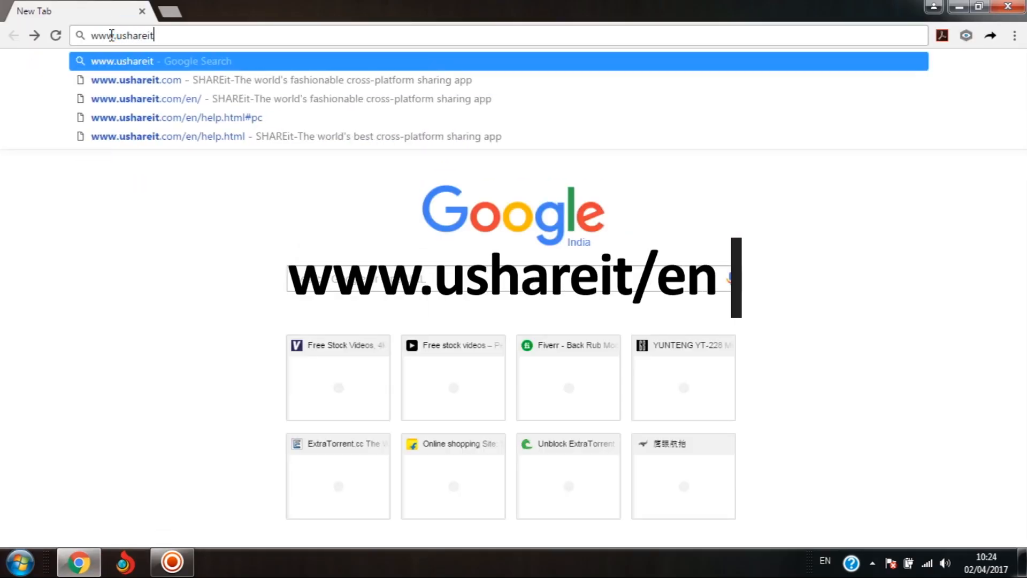
left_click(146, 98)
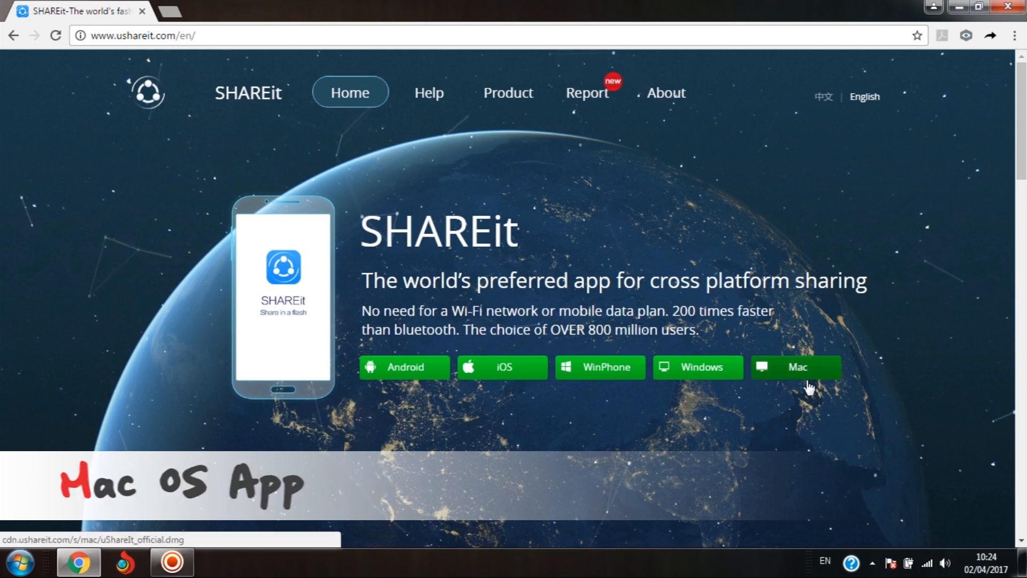
mouse_move(698, 367)
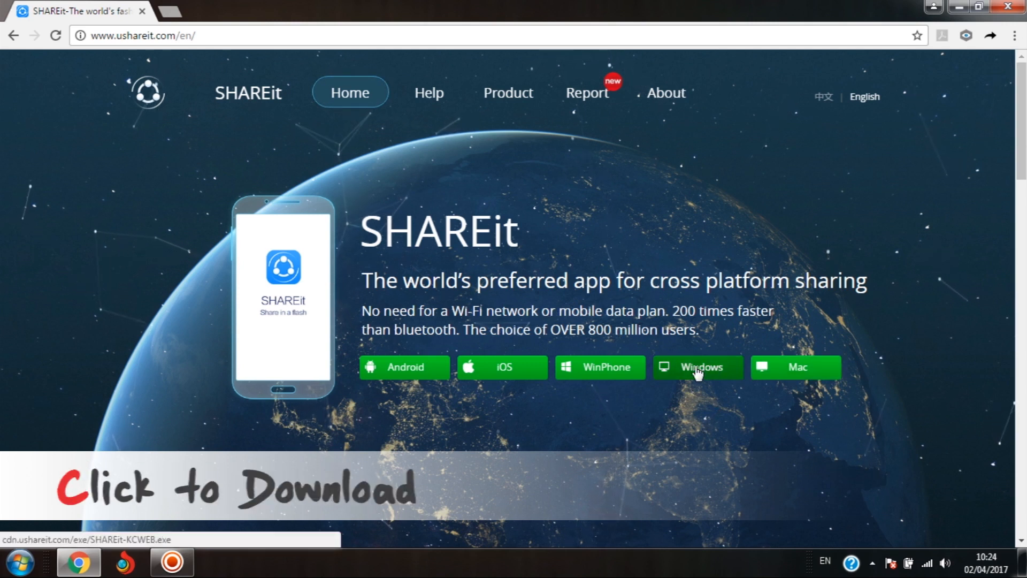
Download SHAREit-KCWEB.exe for Windows and run it past the security warning.
left_click(699, 367)
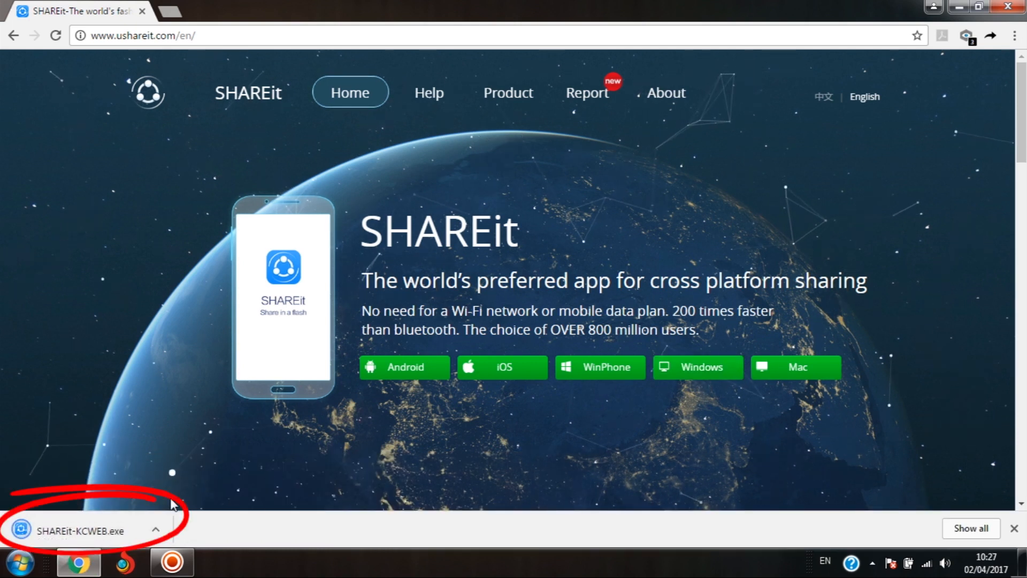
left_click(77, 531)
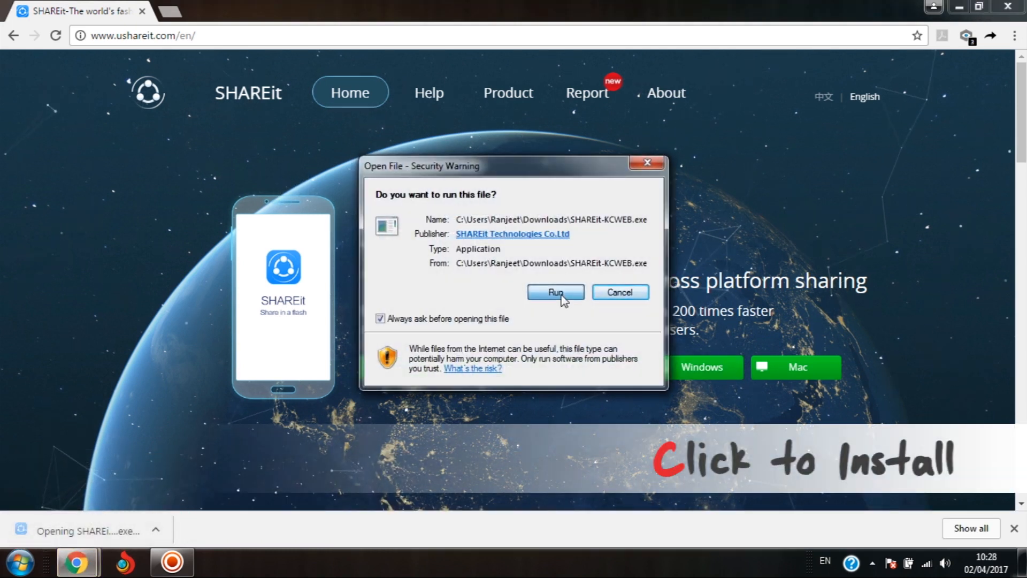
left_click(554, 293)
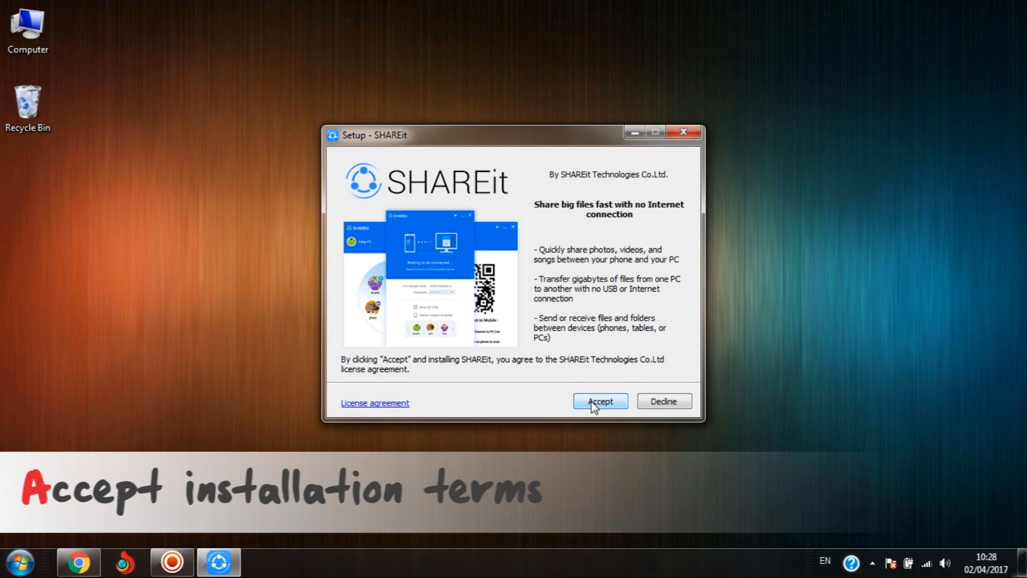
Accept the license and install to the default folder with a desktop shortcut.
left_click(599, 401)
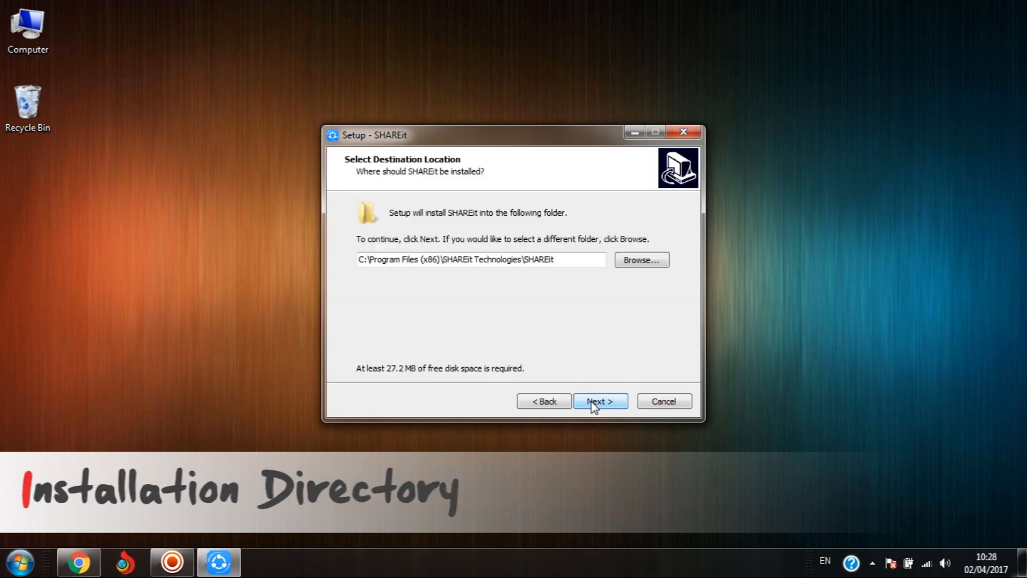
left_click(599, 401)
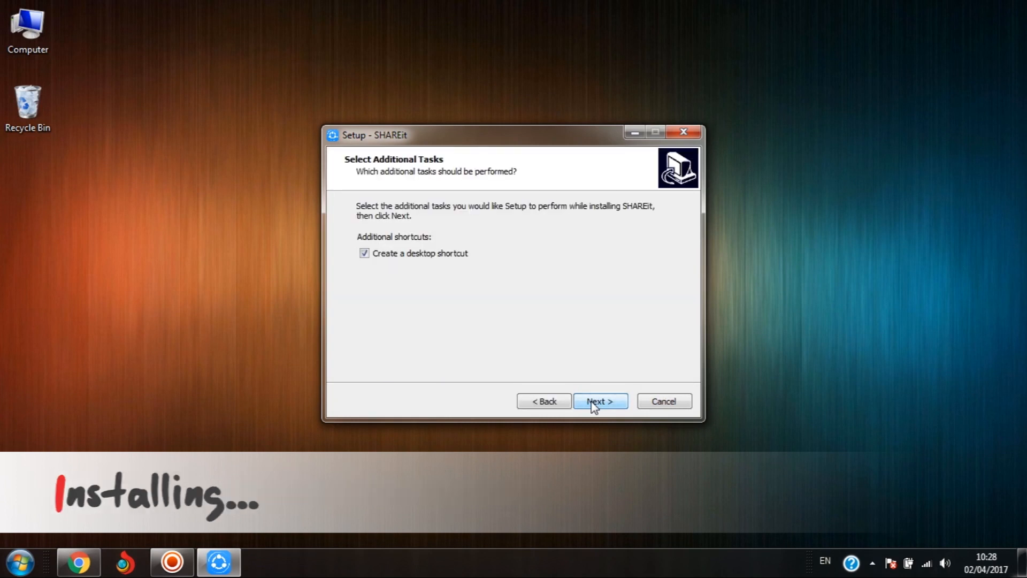
left_click(599, 401)
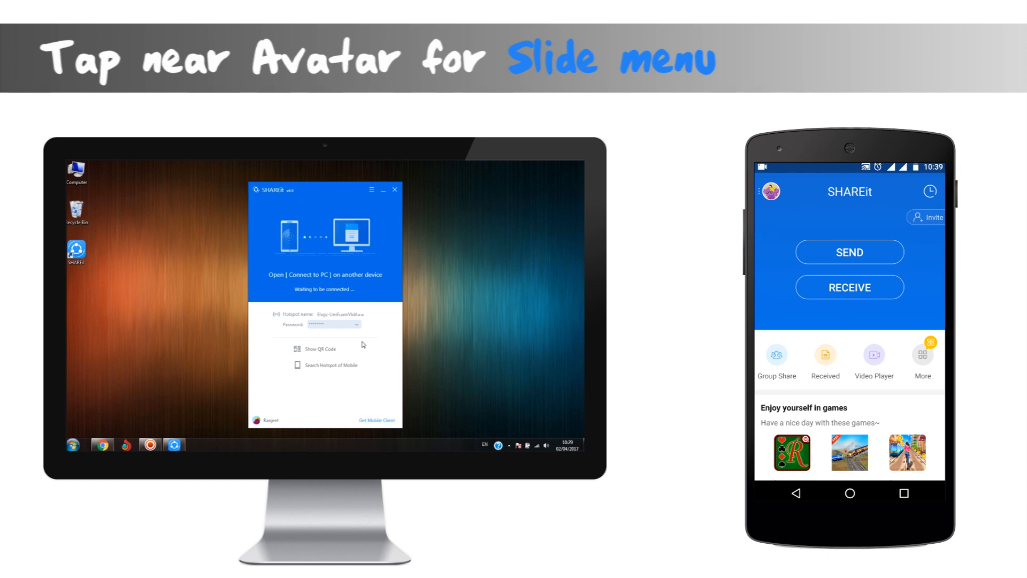
Connect the phone via the slide menu's Connect PC, accept on the PC, then disconnect.
left_click(770, 190)
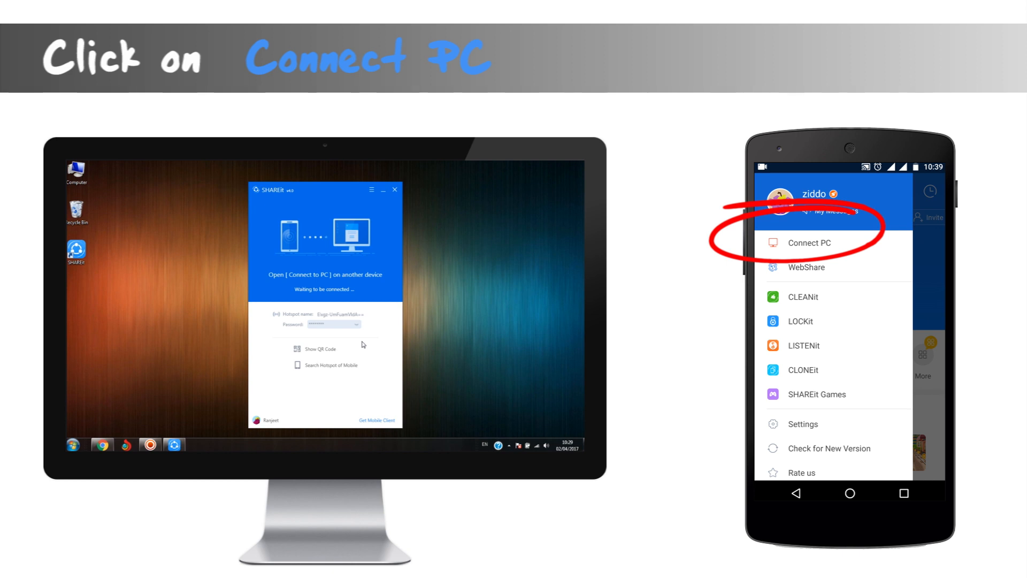
left_click(809, 242)
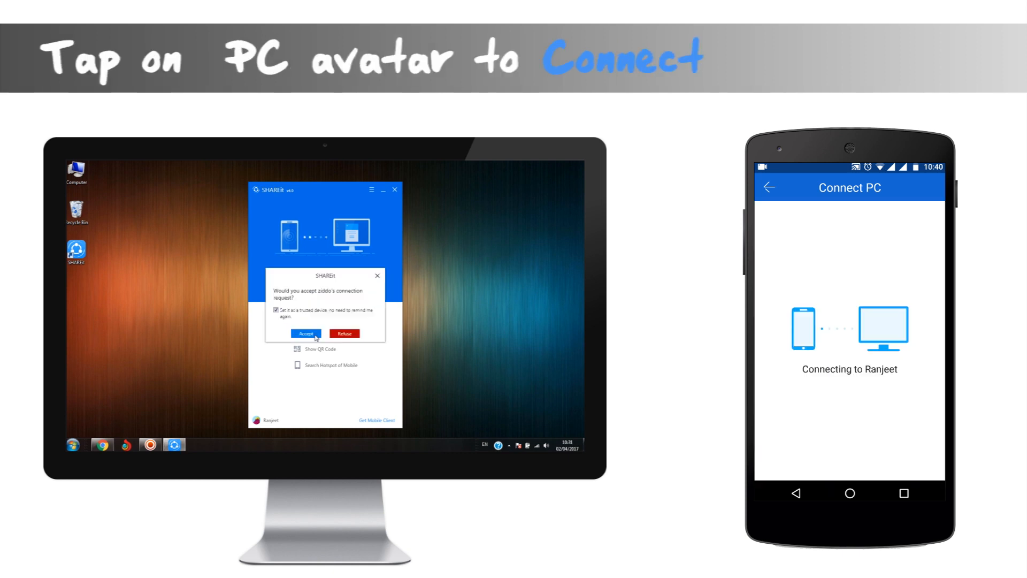
left_click(306, 334)
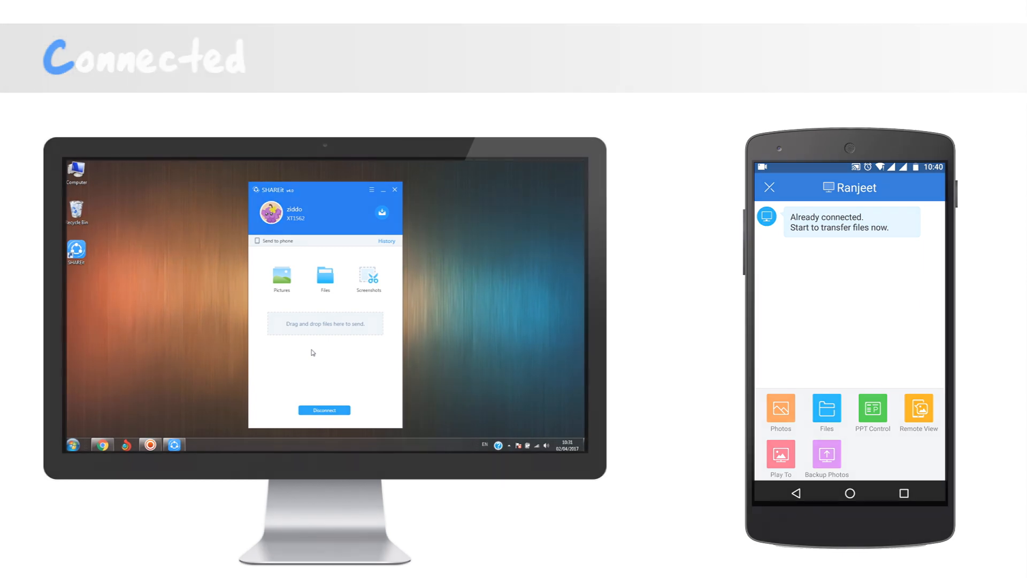
left_click(323, 409)
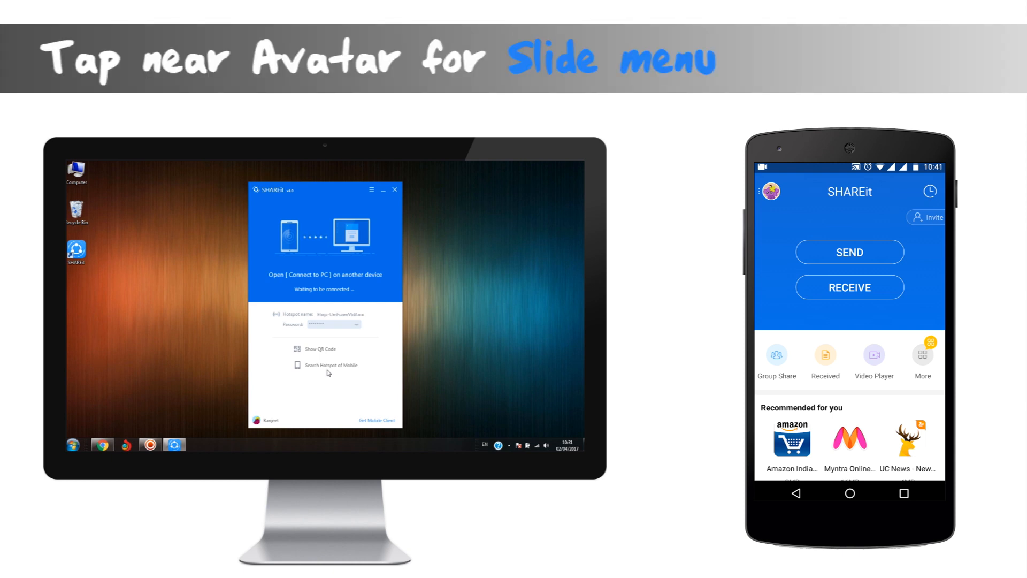
On the phone choose Connect PC then PC Search Mobile mode.
left_click(769, 192)
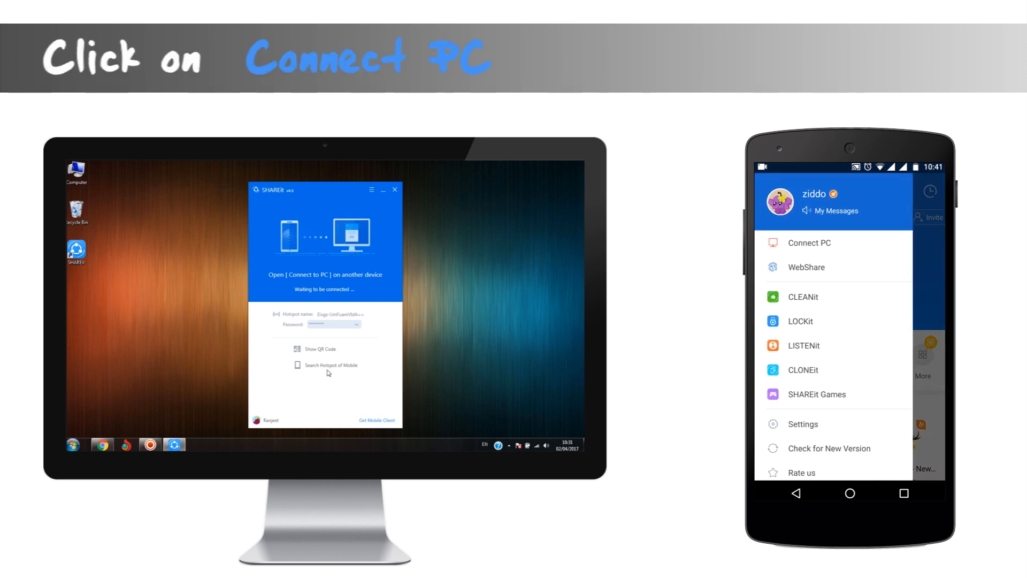
left_click(809, 243)
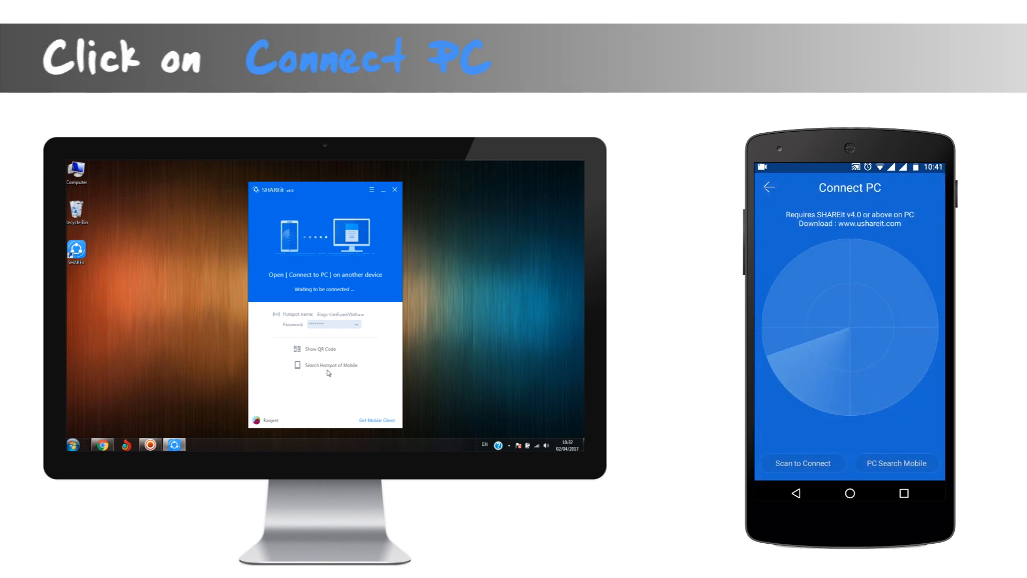
left_click(896, 464)
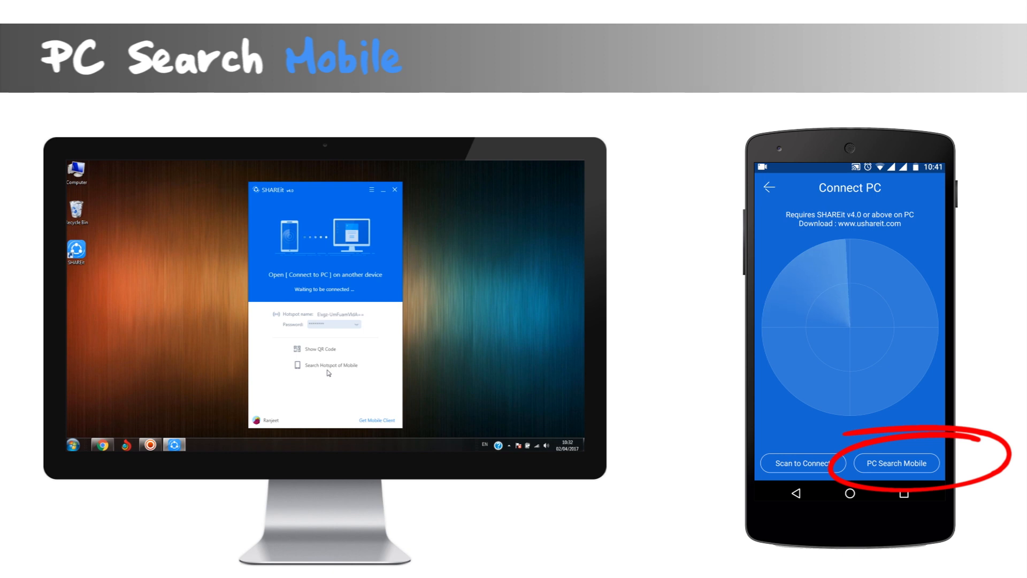
left_click(897, 462)
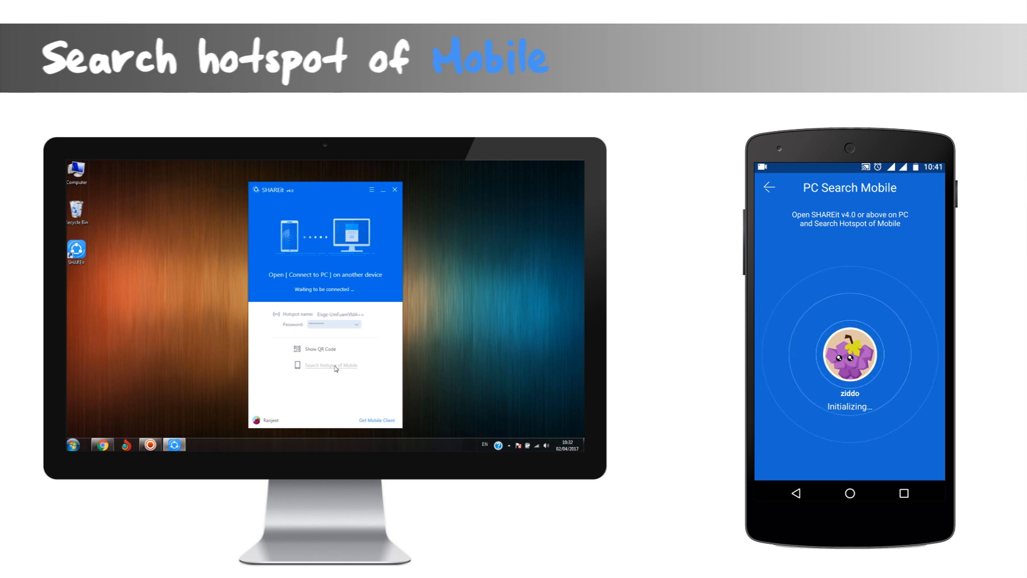
Have the PC search the phone's hotspot, connect to it, and approve with OK on the phone.
left_click(332, 365)
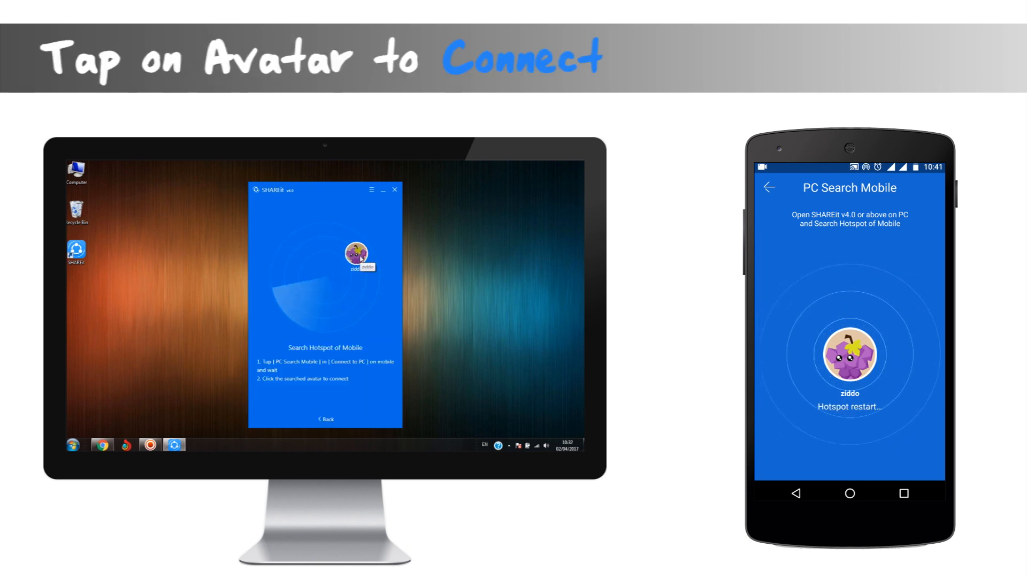
left_click(359, 256)
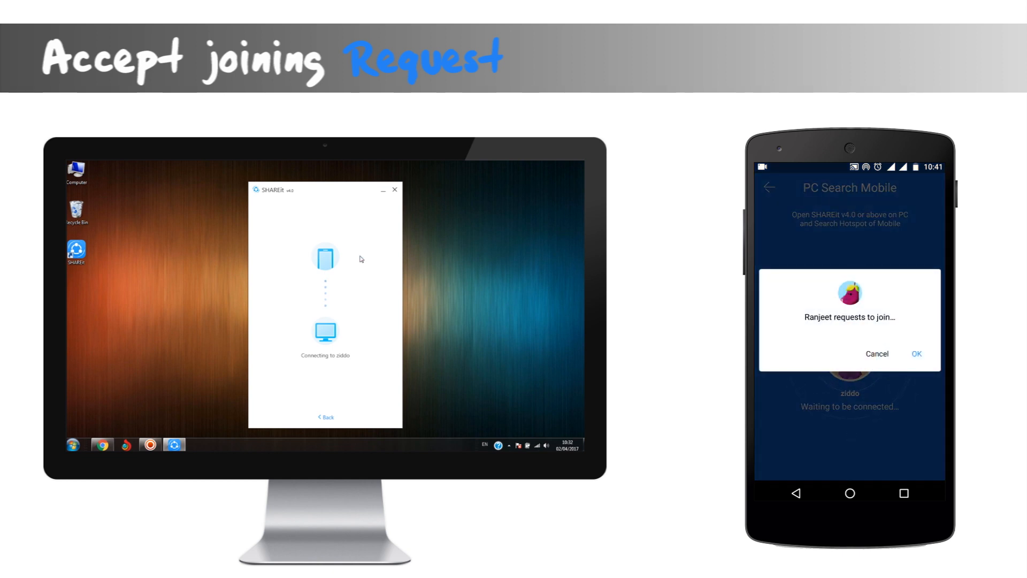
left_click(916, 354)
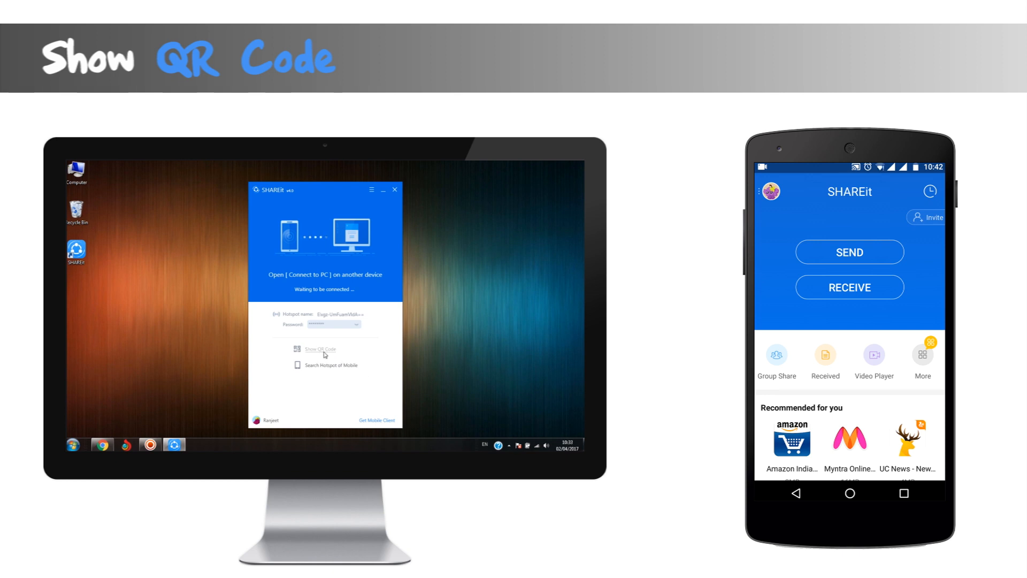
Show the PC's connection QR code and scan it from the phone's Connect PC screen.
left_click(319, 349)
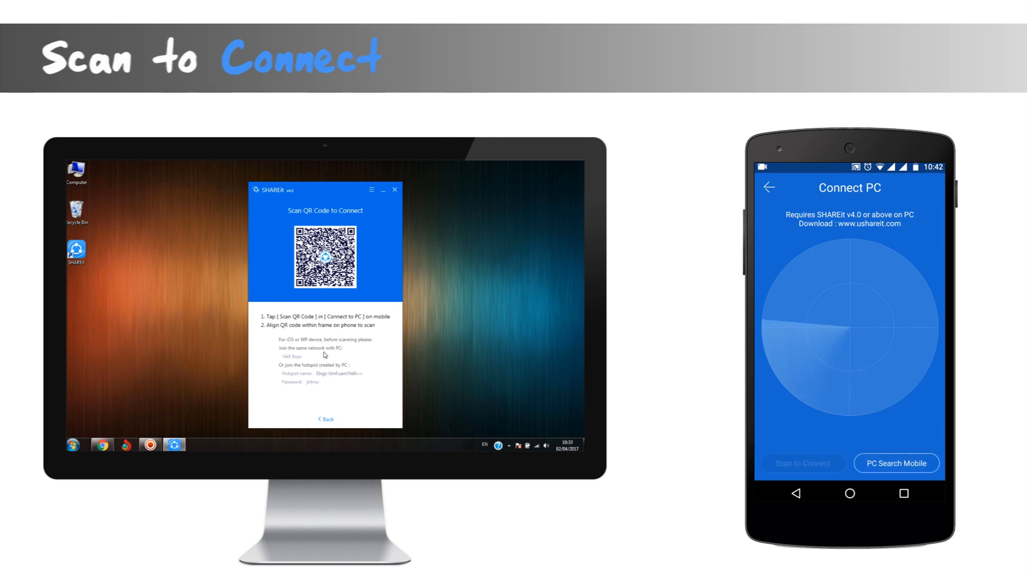
left_click(802, 463)
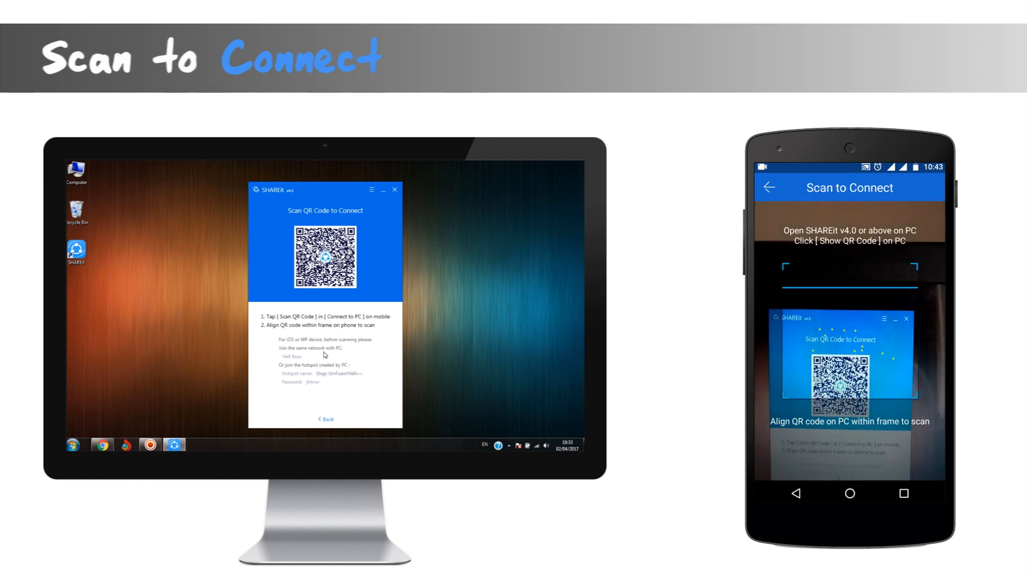